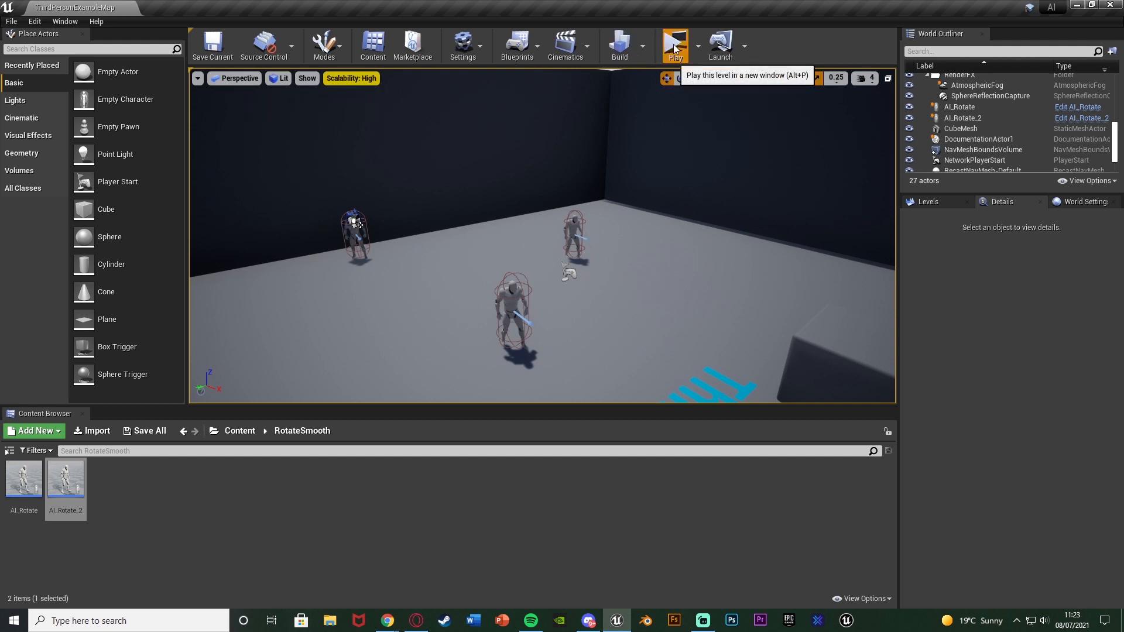
pyautogui.moveTo(621, 290)
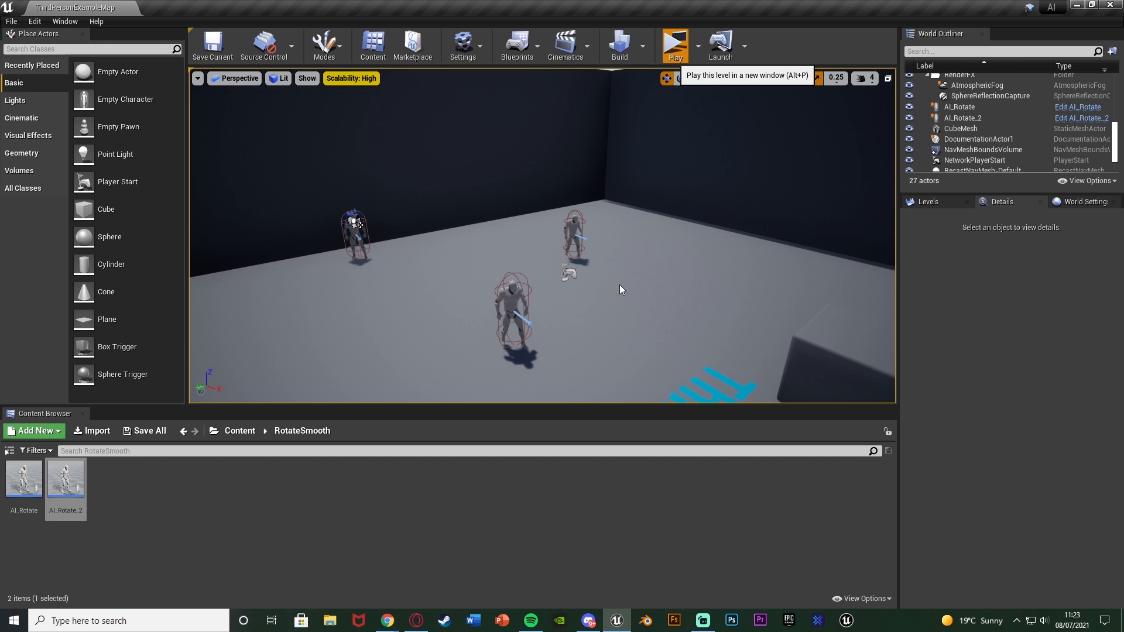
# - Delete the AI_Rotate_2 blueprint and its referenced actor, leaving 26 actors in the level
pyautogui.click(673, 44)
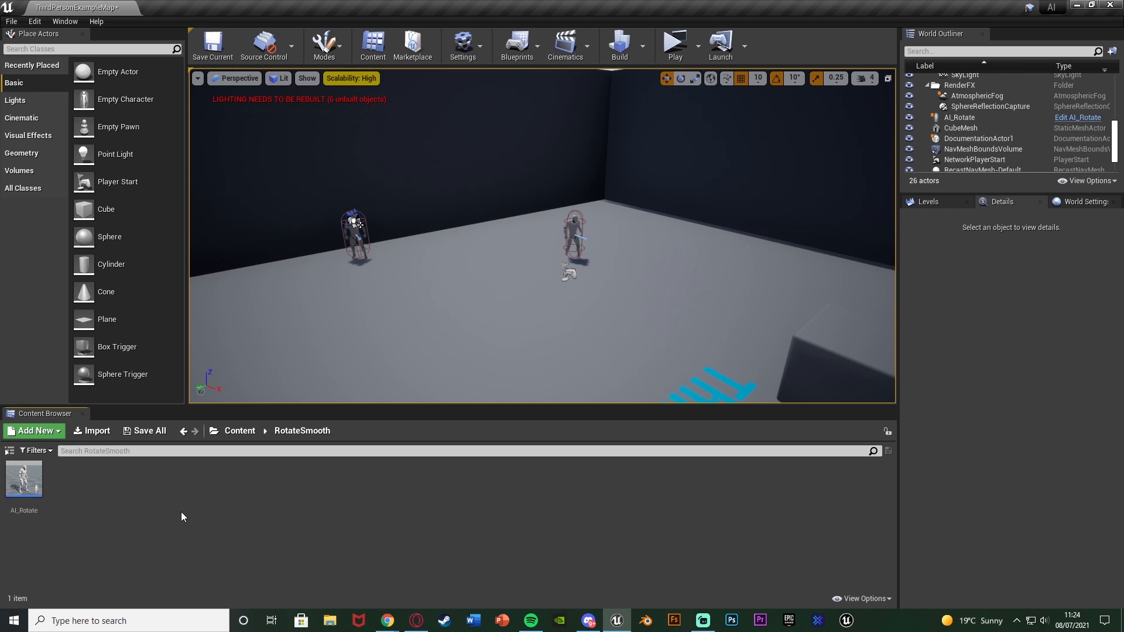
pyautogui.moveTo(54, 519)
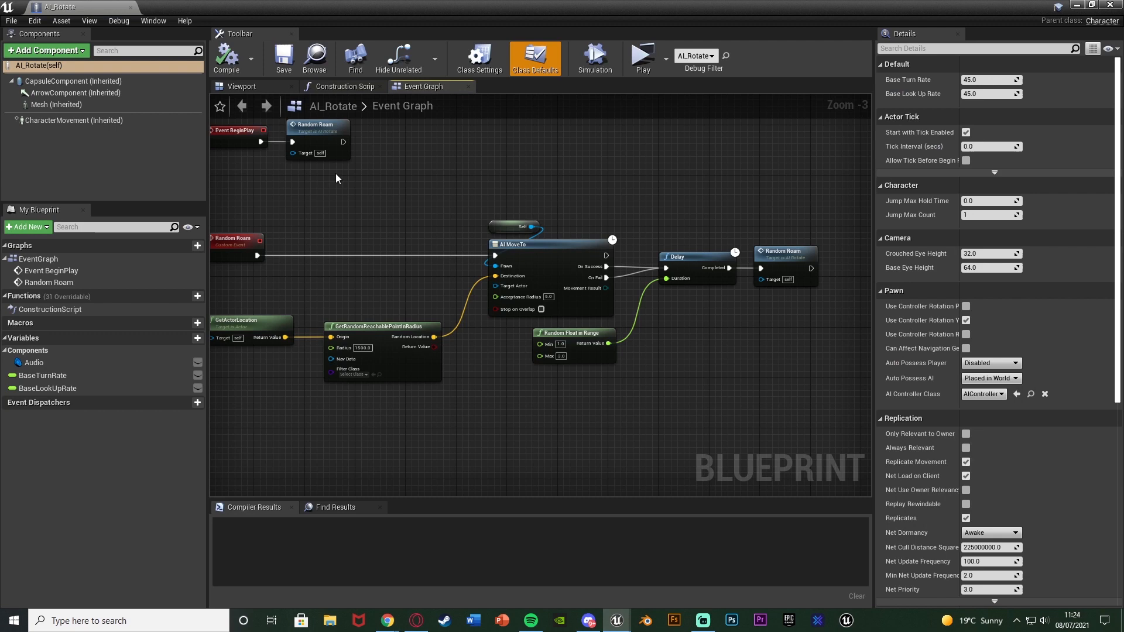
# - Zoom out AI_Rotate's Event Graph to show the Random Roam AI MoveTo loop
pyautogui.scroll(-3)
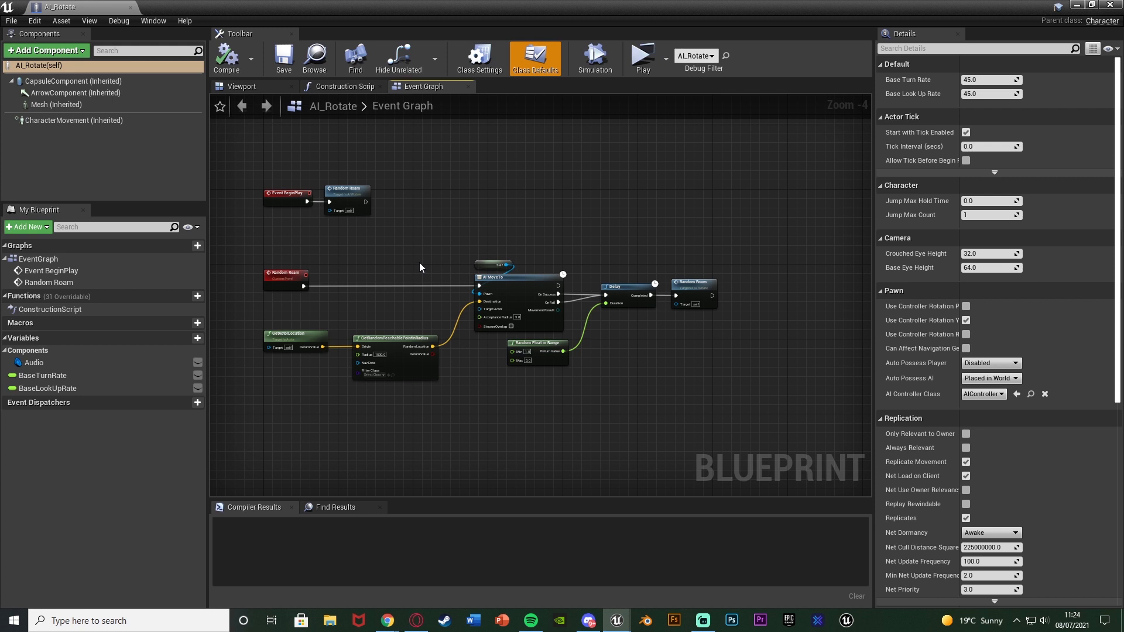
pyautogui.moveTo(115, 12)
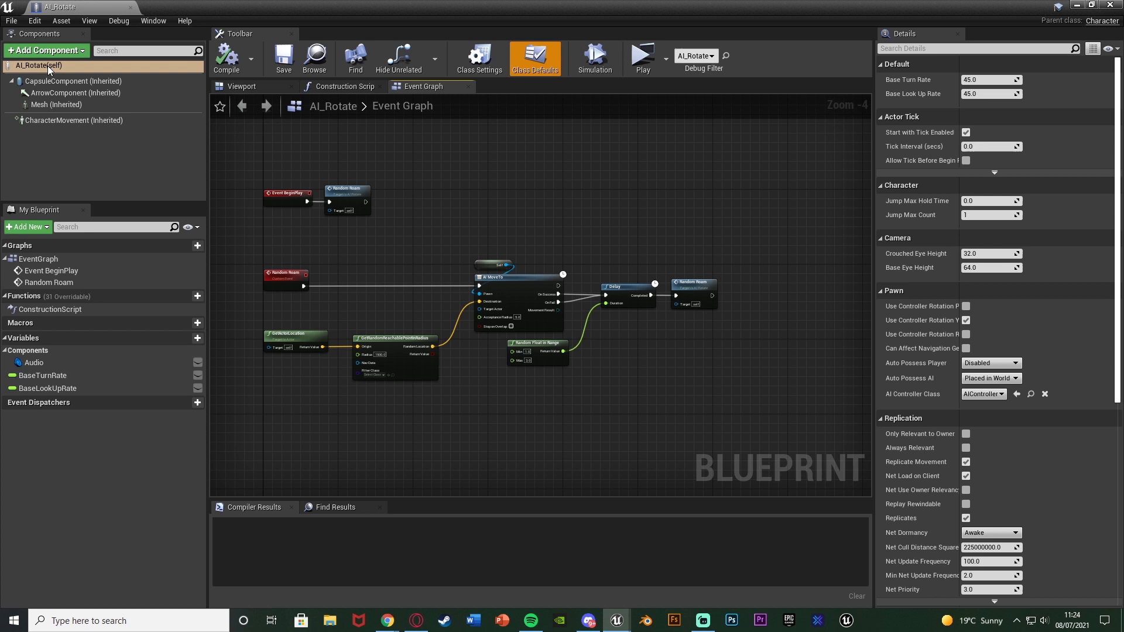
pyautogui.moveTo(50, 68)
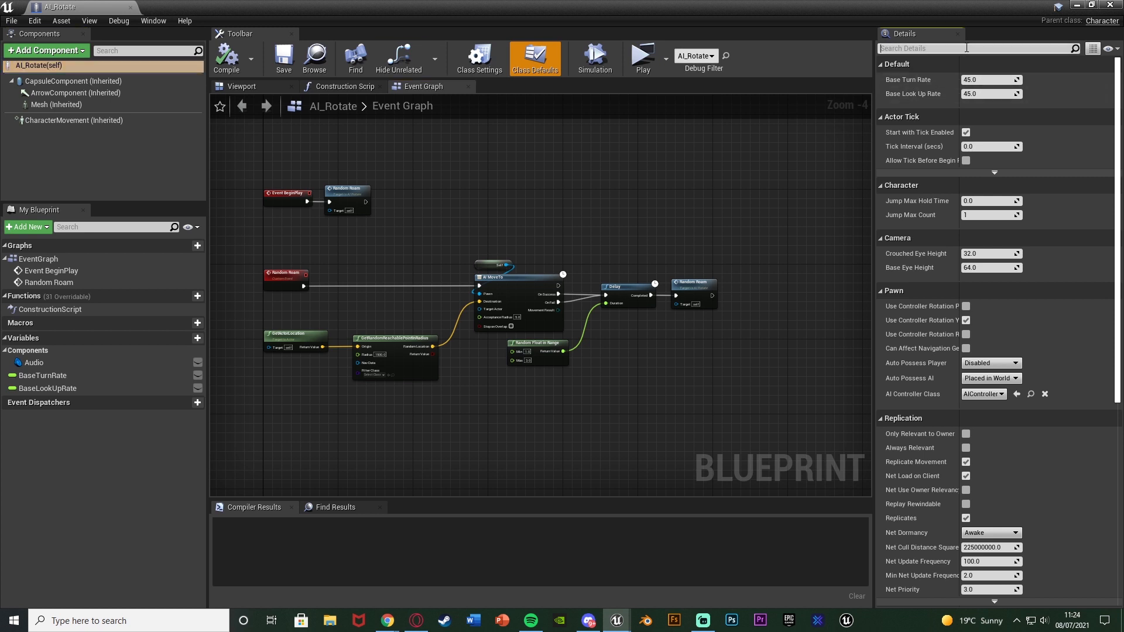
# - Filter Details by 'rotation', untick Use Controller Rotation Yaw, and select CharacterMovement
pyautogui.write('rotation')
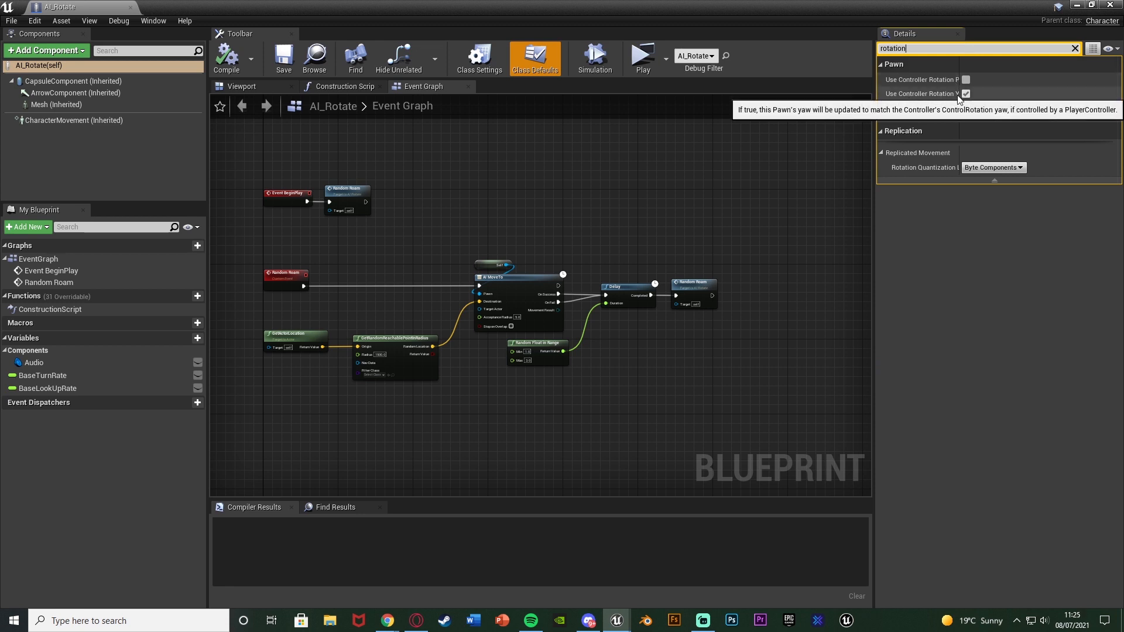
pyautogui.click(966, 94)
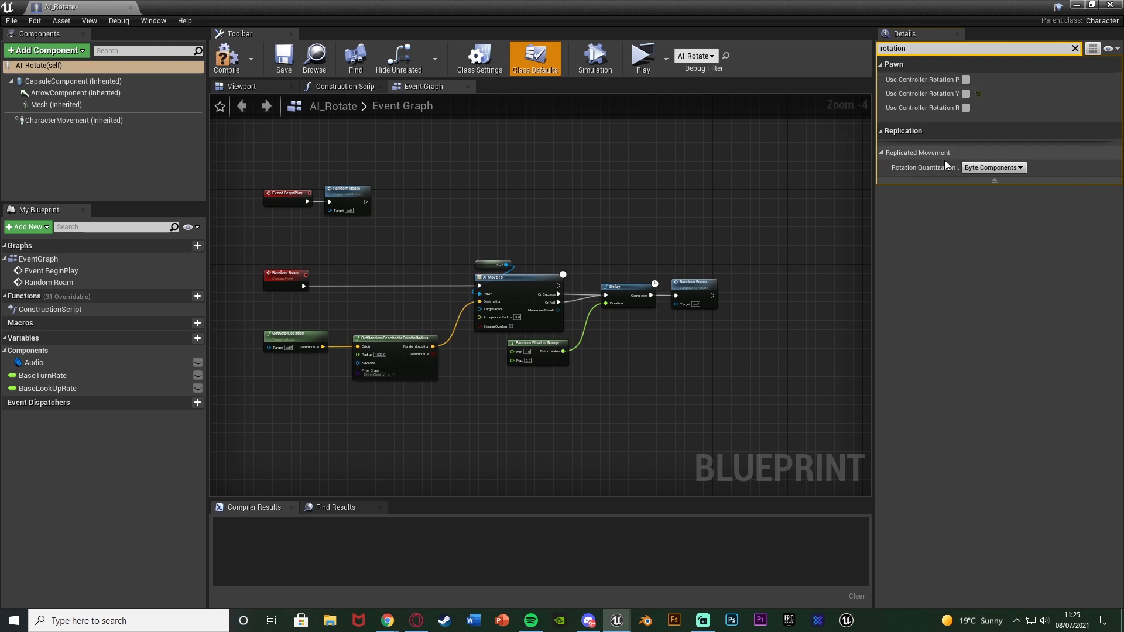
pyautogui.click(74, 120)
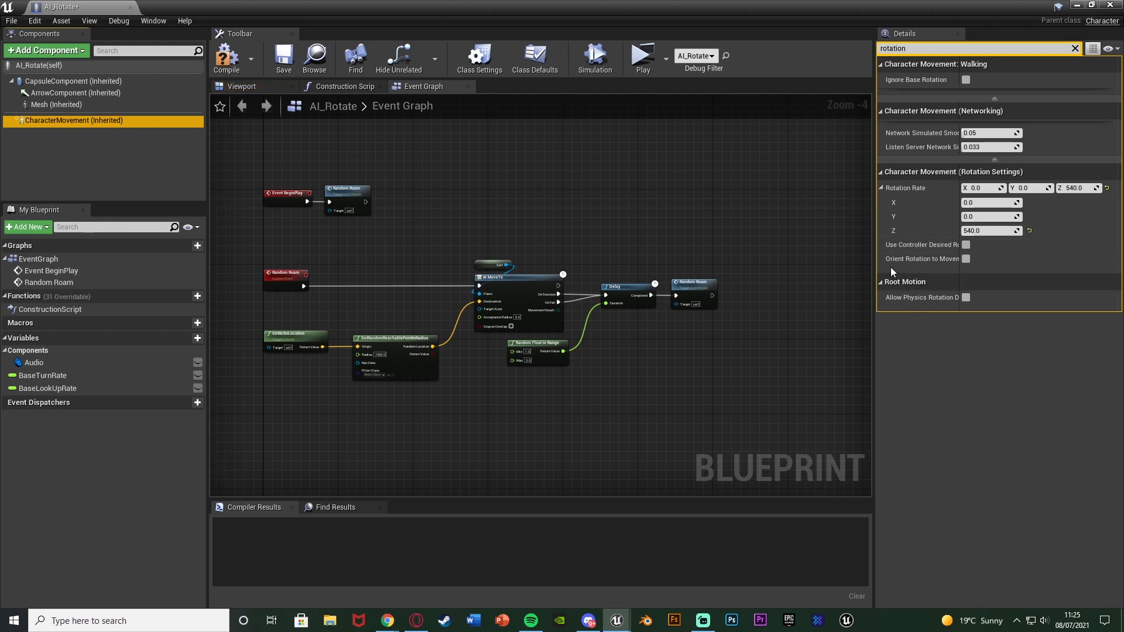
# - Tick Orient Rotation to Movement on CharacterMovement and verify Class Defaults yaw stays unticked
pyautogui.click(965, 258)
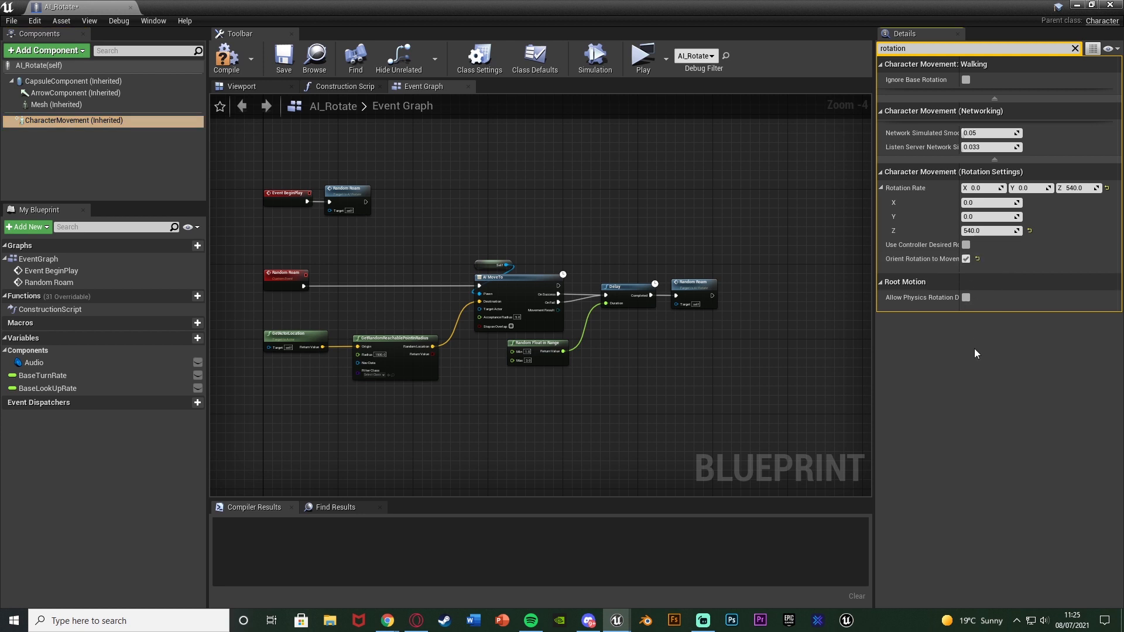
pyautogui.moveTo(979, 410)
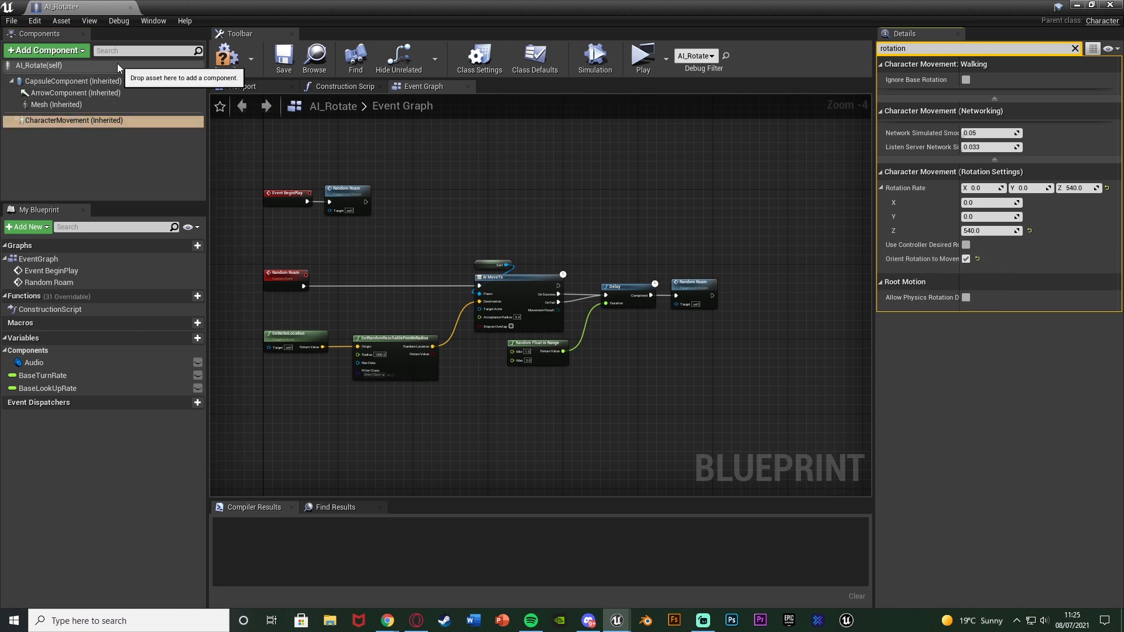
pyautogui.click(534, 59)
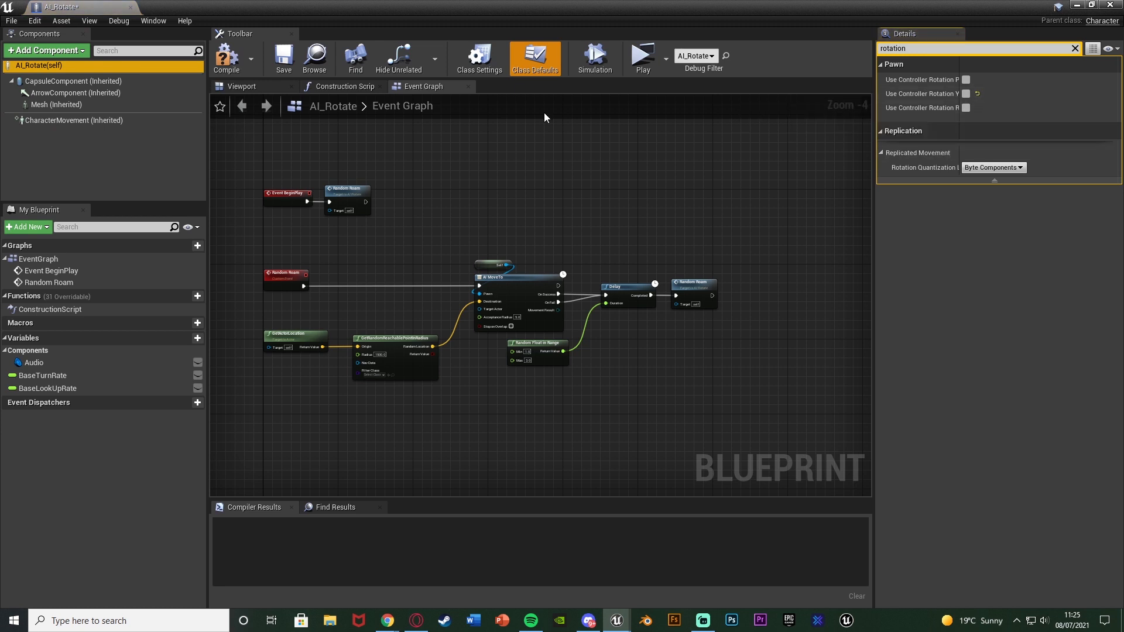
pyautogui.click(72, 120)
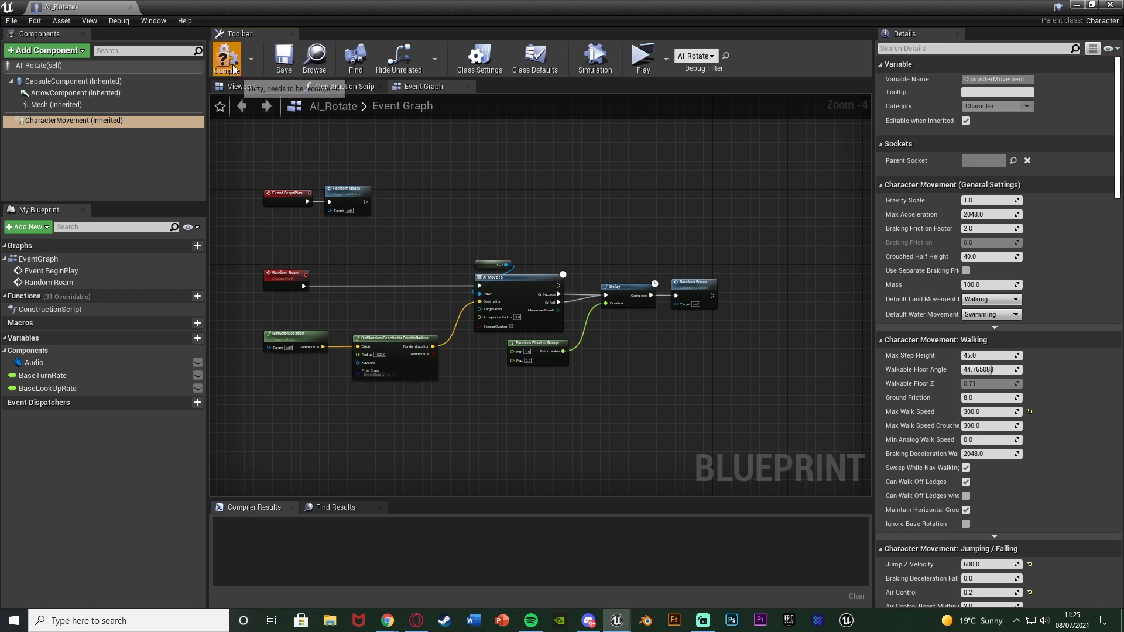
# - Compile AI_Rotate and play the level to watch the characters roam
pyautogui.click(226, 58)
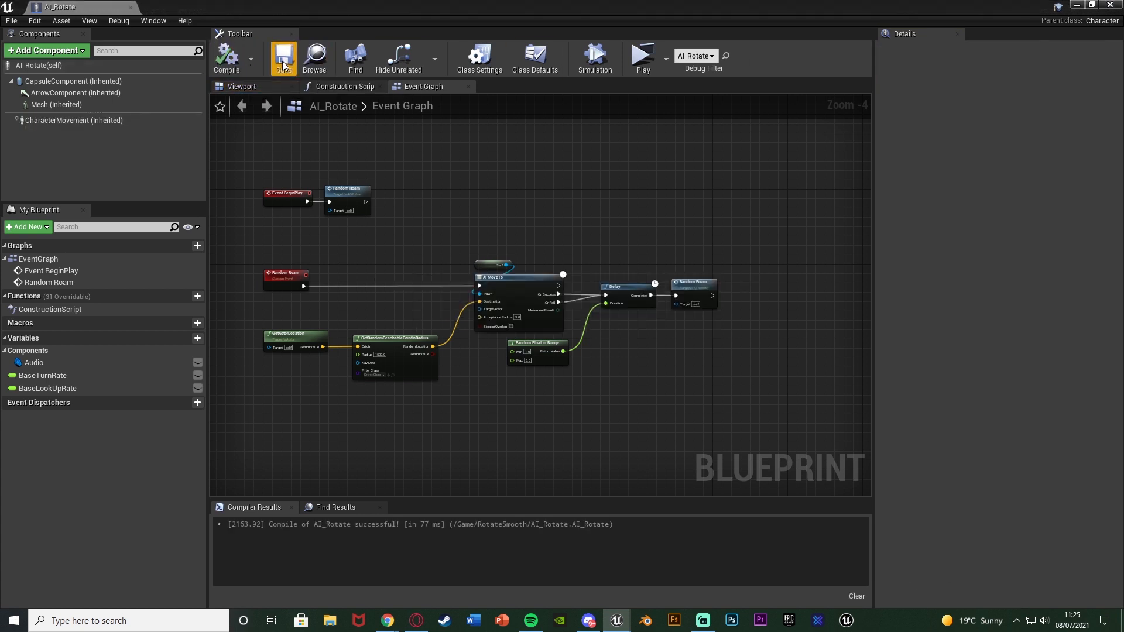
pyautogui.moveTo(631, 53)
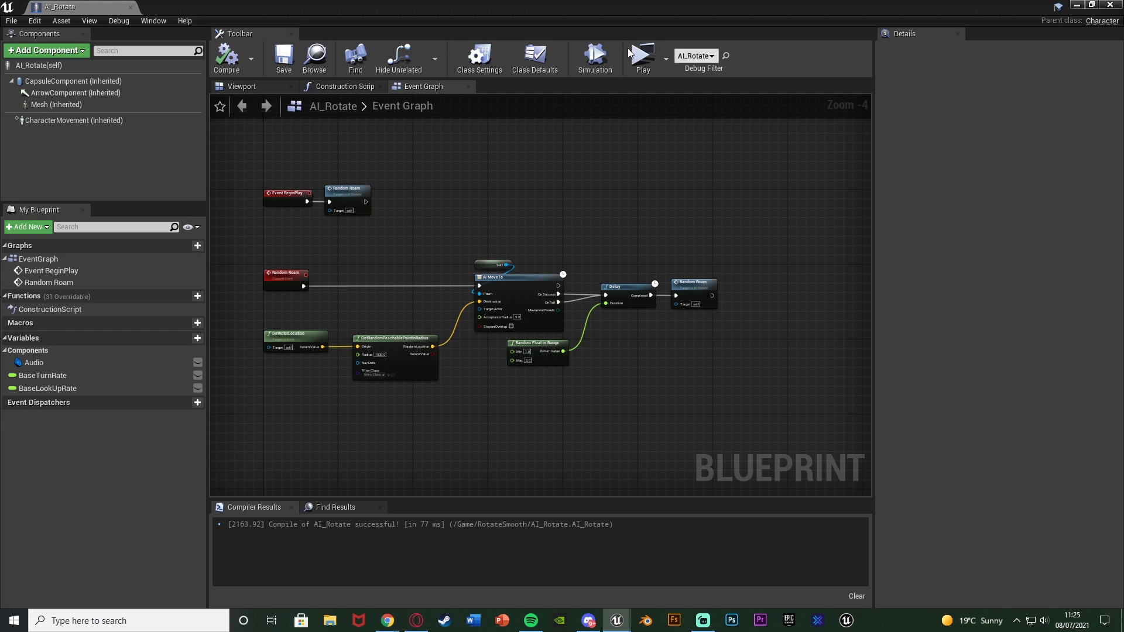
pyautogui.moveTo(643, 58)
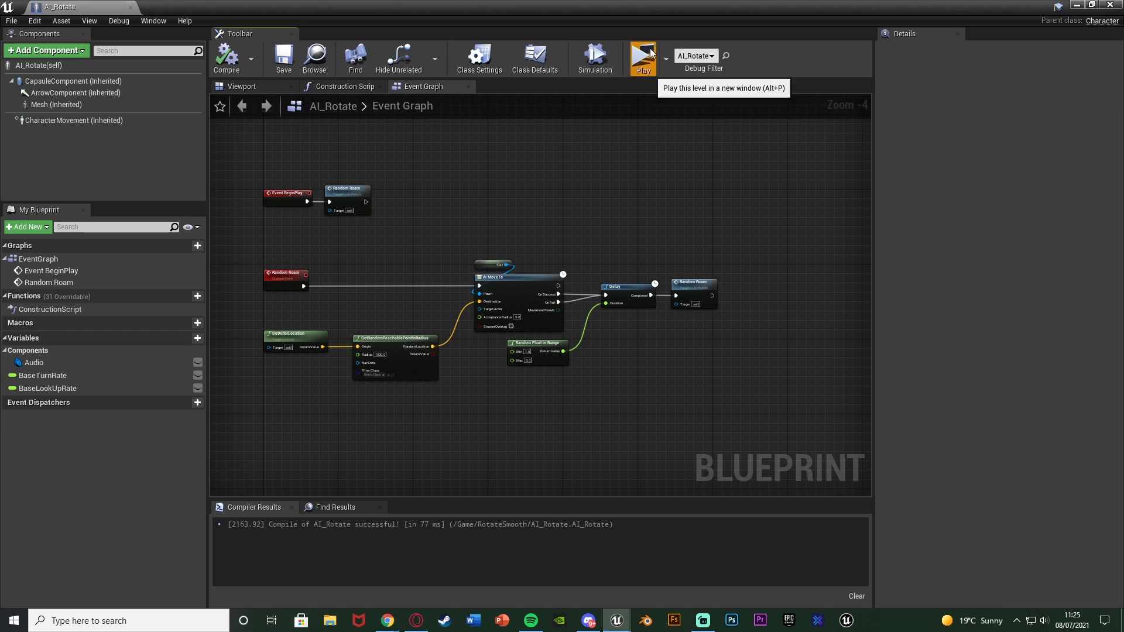
pyautogui.click(642, 57)
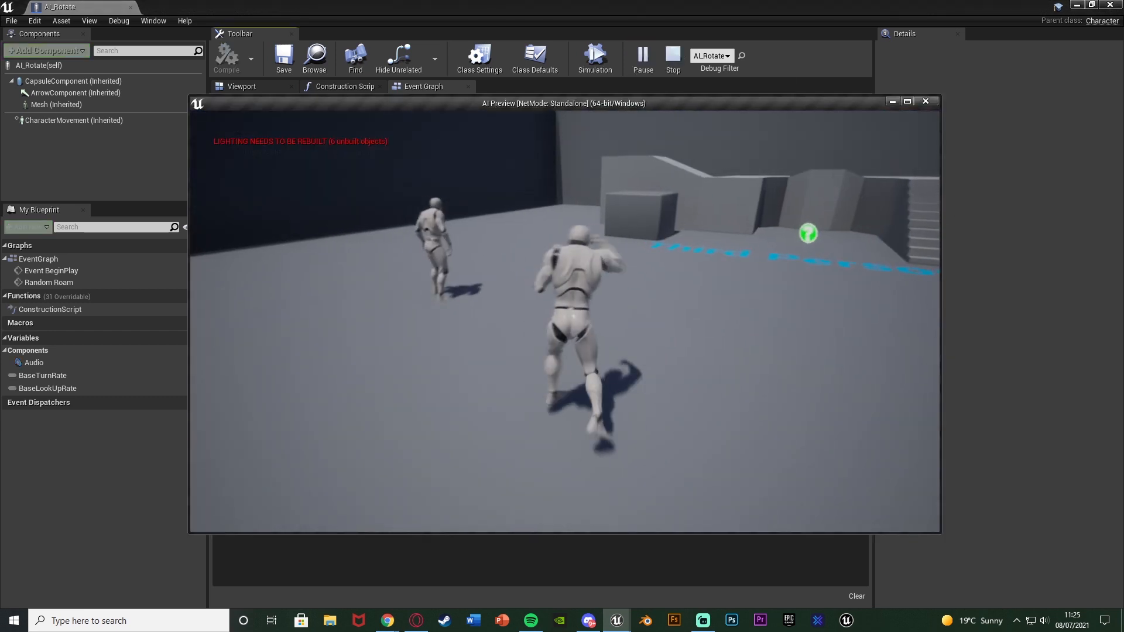